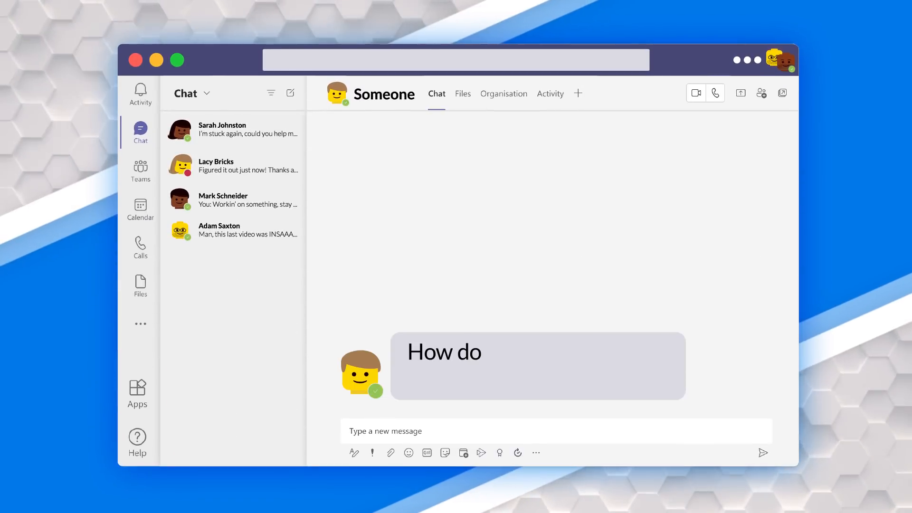
# Step: Scroll the Docs article to Considerations and limitations on licensing and Office requirements
pyautogui.write('I get my Excel users to start usi')
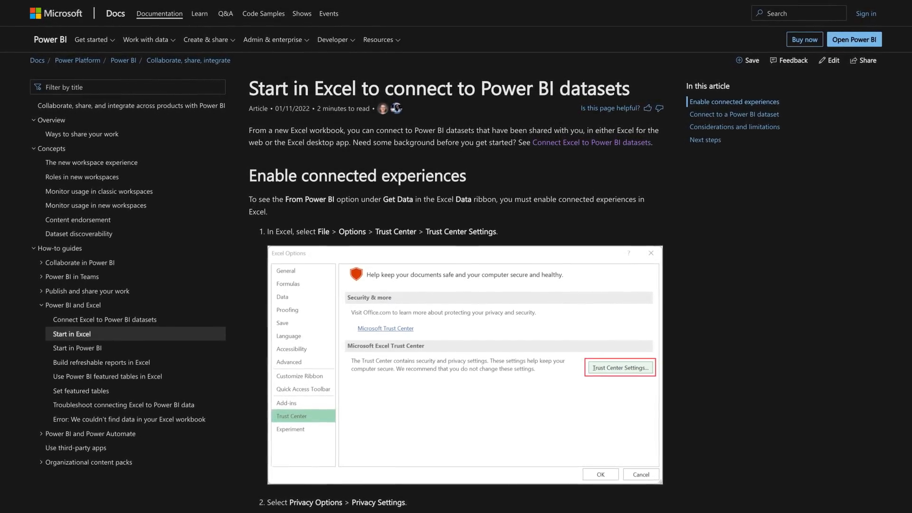
pyautogui.scroll(-3)
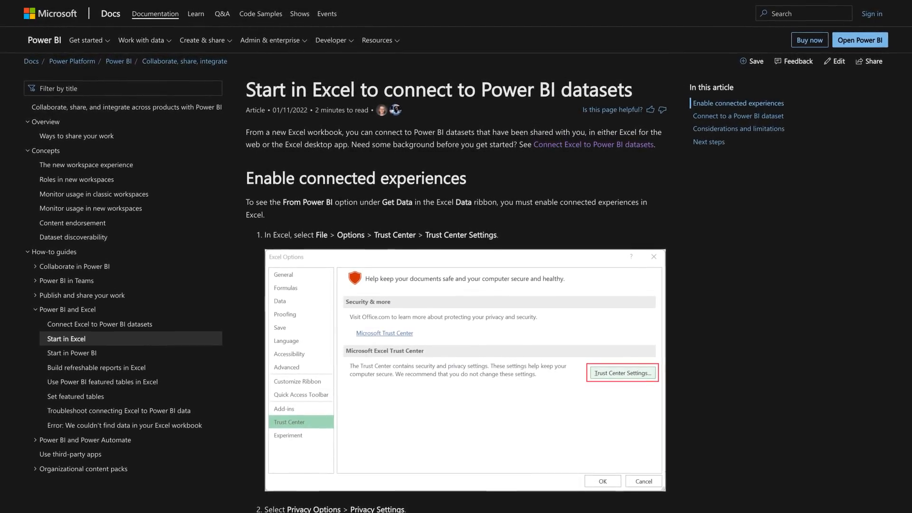
pyautogui.scroll(-3)
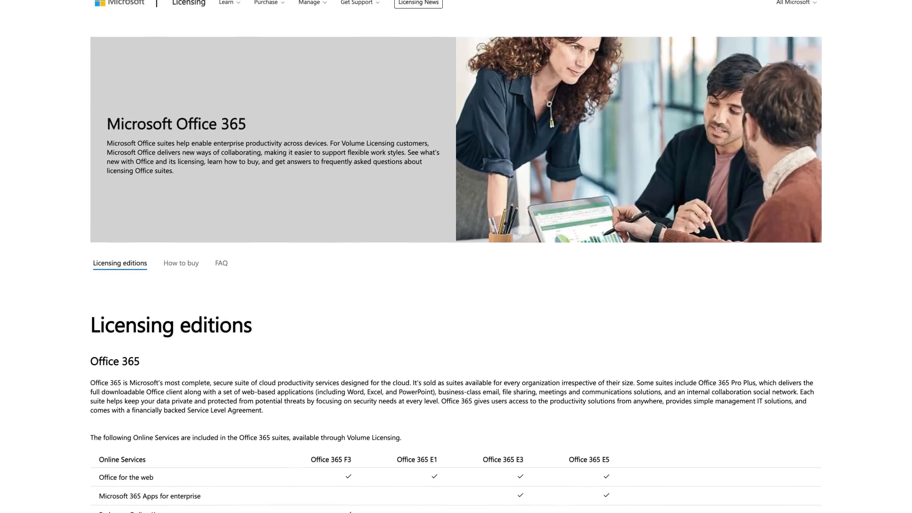
pyautogui.scroll(-3)
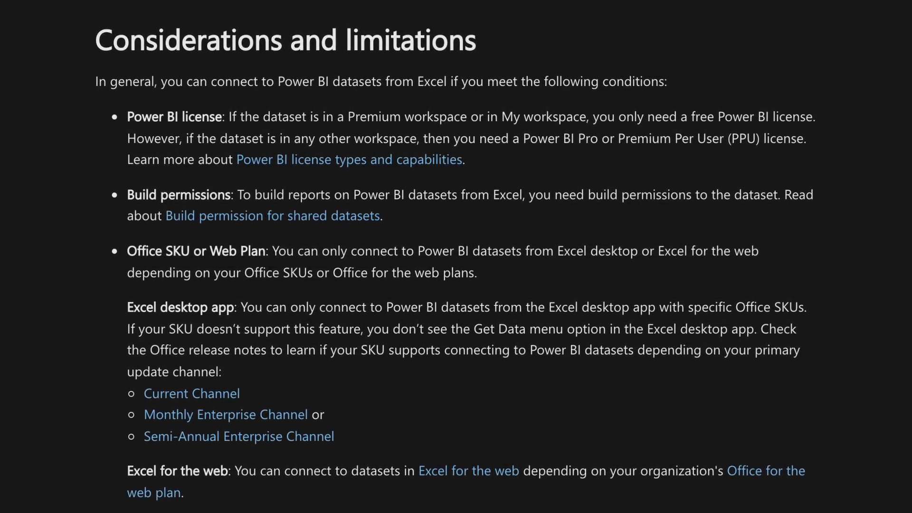
pyautogui.click(273, 215)
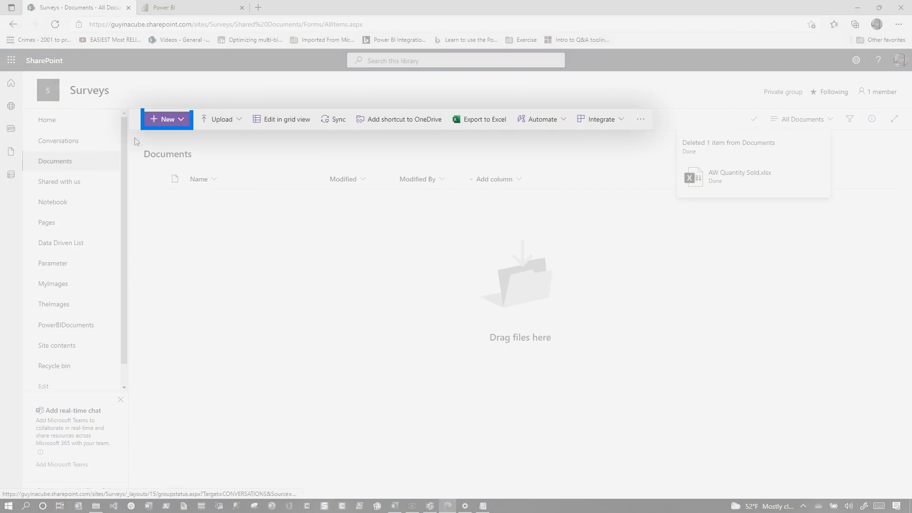
# Step: Create a blank Excel workbook in the Surveys library and start a PivotTable from a Power BI dataset
pyautogui.click(166, 119)
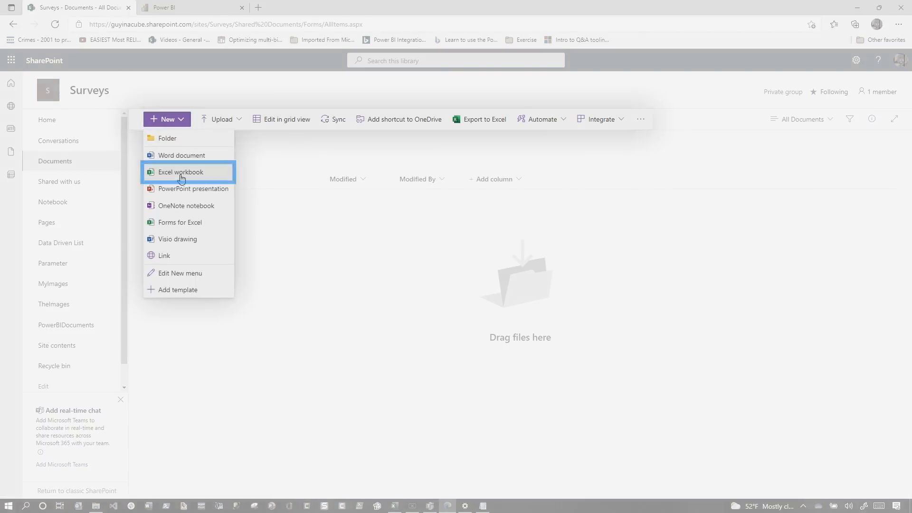
pyautogui.click(181, 173)
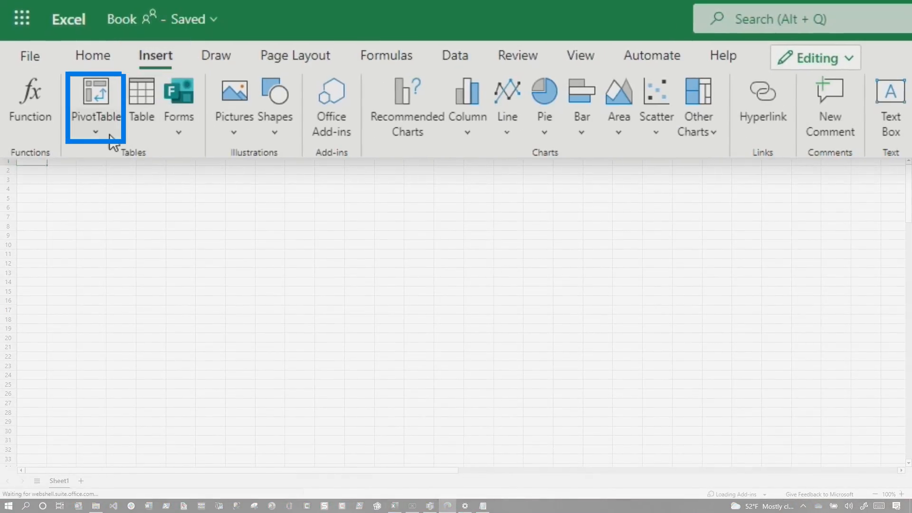
pyautogui.click(95, 108)
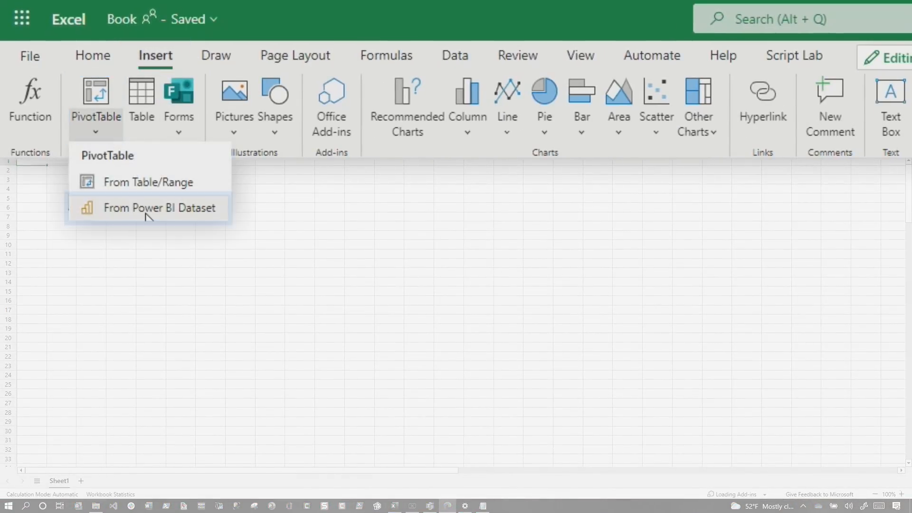
pyautogui.click(159, 207)
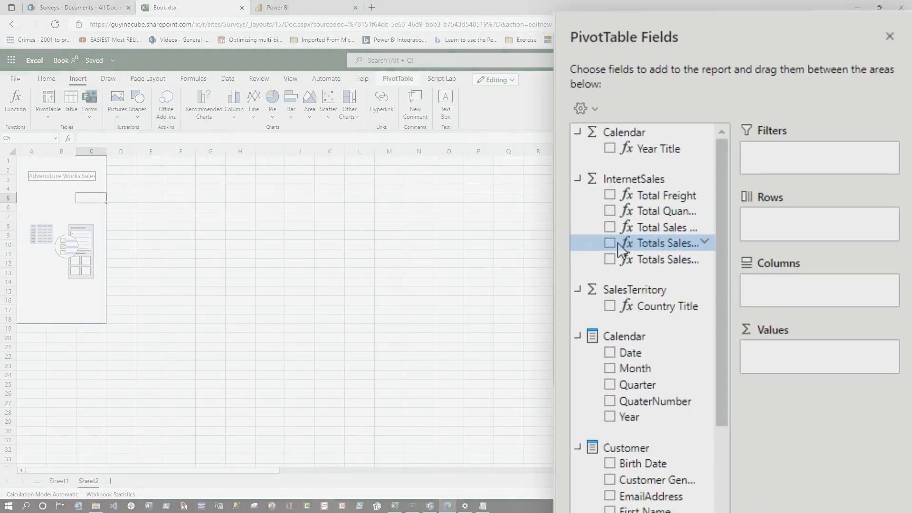
# Step: Add Totals Sales Amount to the pivot values and begin renaming the workbook 'AW Sales A…'
pyautogui.click(705, 243)
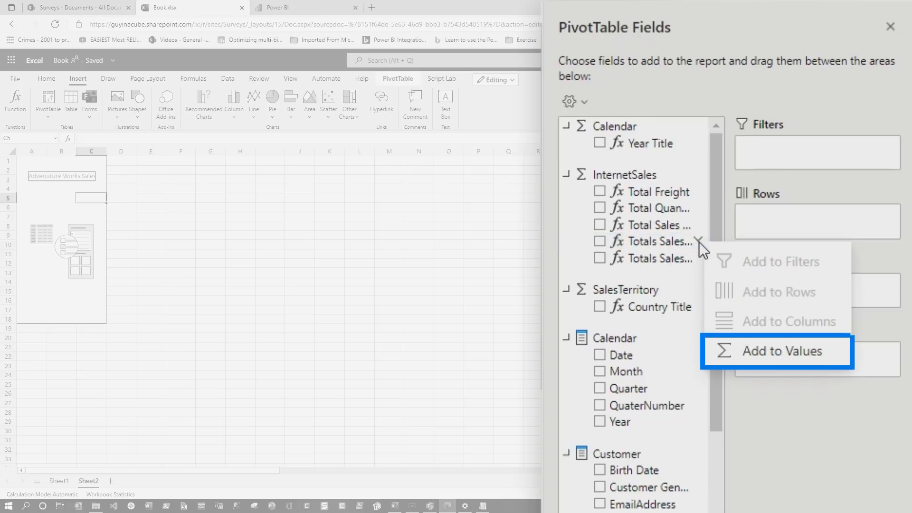
pyautogui.click(779, 351)
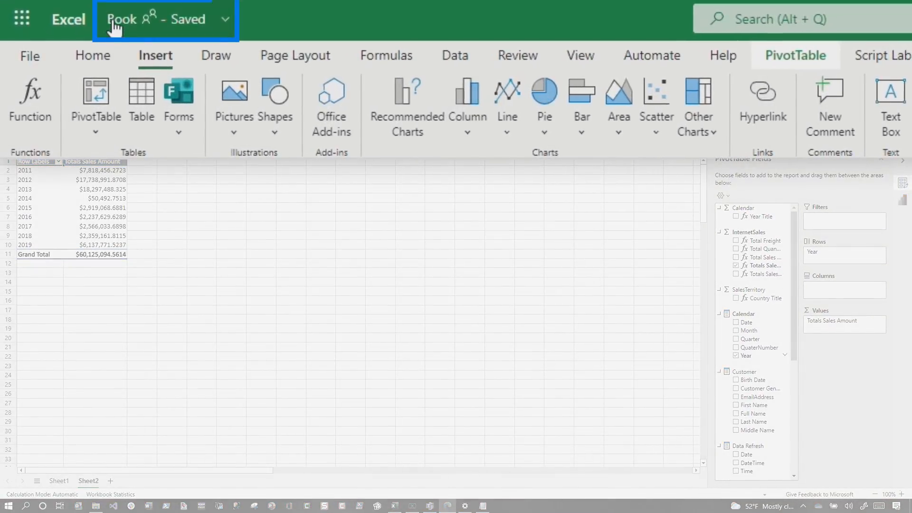
pyautogui.click(154, 19)
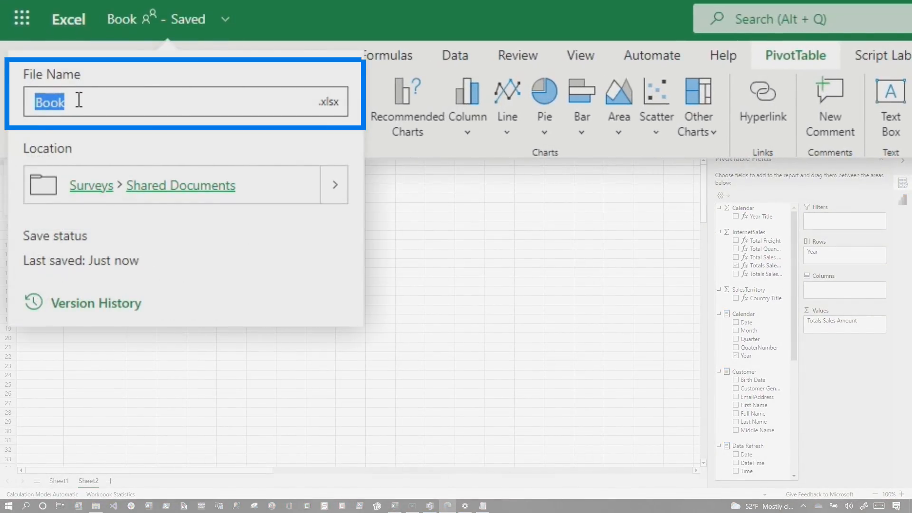
pyautogui.write('AW Sales A')
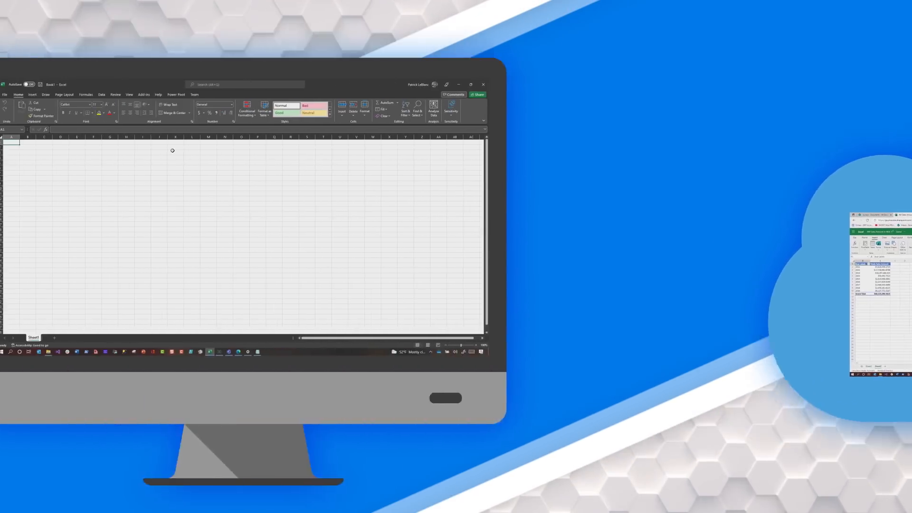
# Step: In desktop Excel, open a blank workbook and list the available Power BI datasets
pyautogui.click(483, 84)
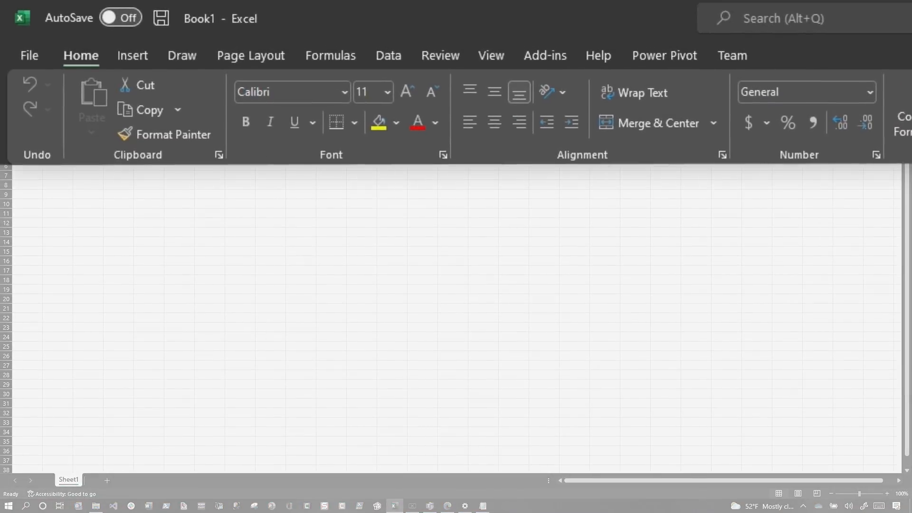
pyautogui.click(389, 55)
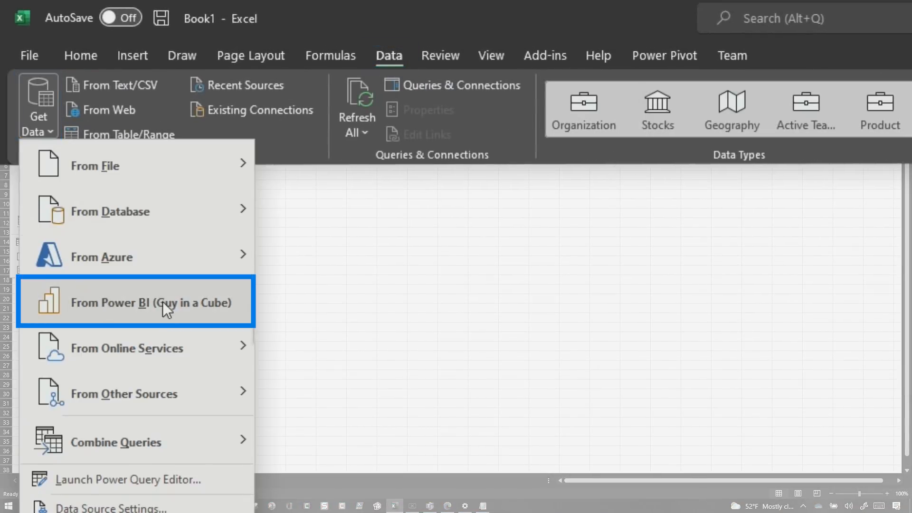
pyautogui.click(132, 55)
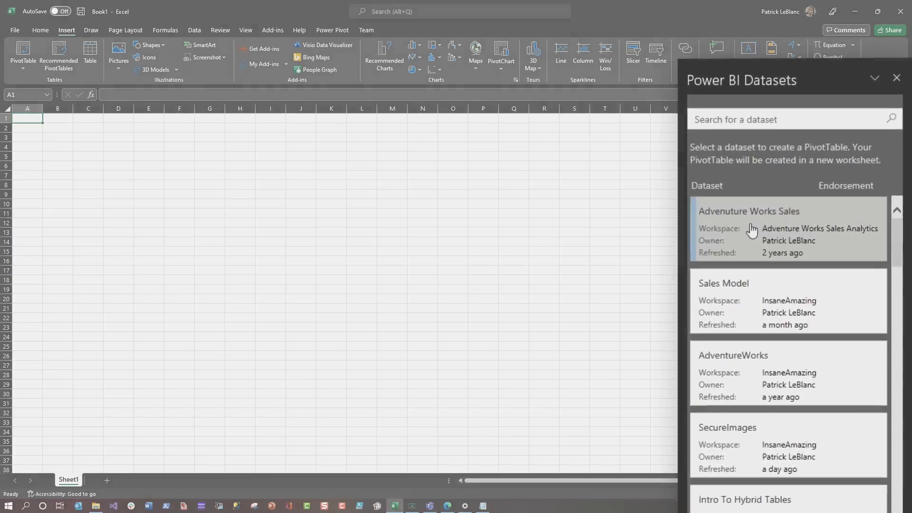
# Step: Build an Adventure Works Sales PivotTable with a Year slicer placed left and Sales Country rows
pyautogui.click(756, 211)
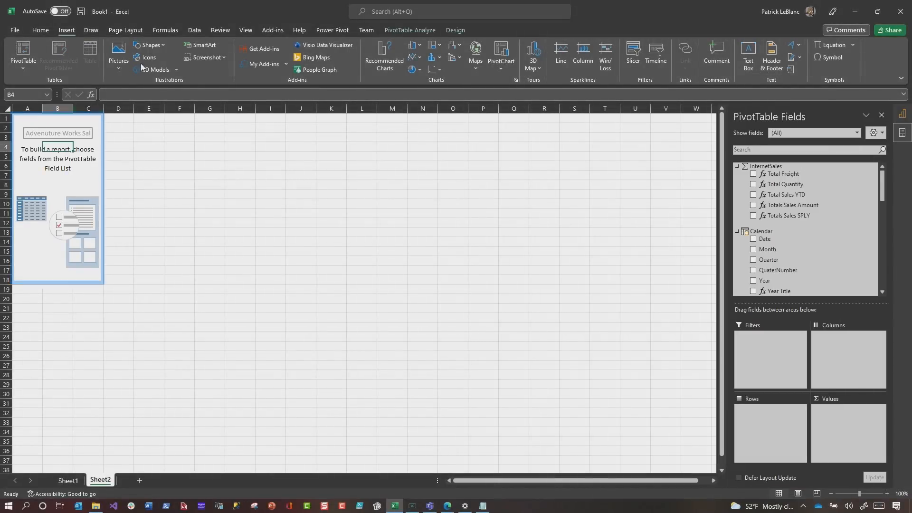
pyautogui.click(482, 55)
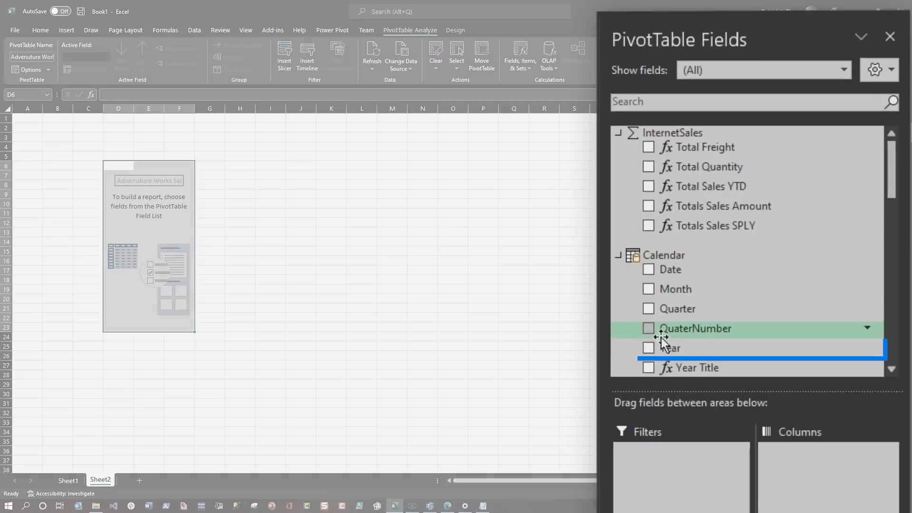
pyautogui.rightClick(669, 347)
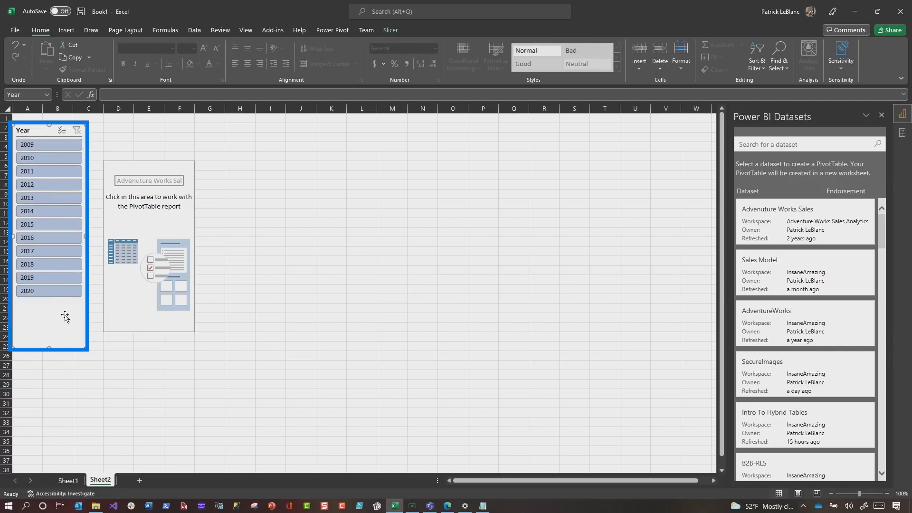
pyautogui.moveTo(726, 230); pyautogui.dragTo(826, 352)
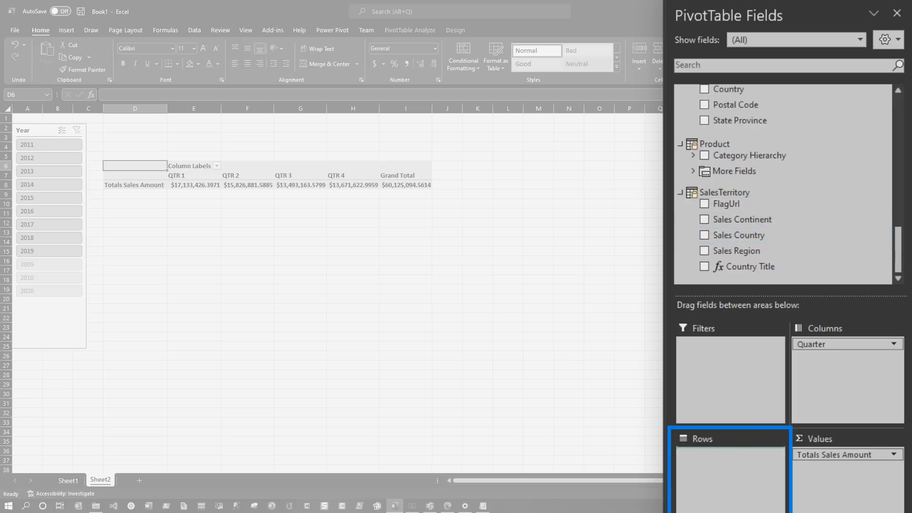
pyautogui.click(752, 263)
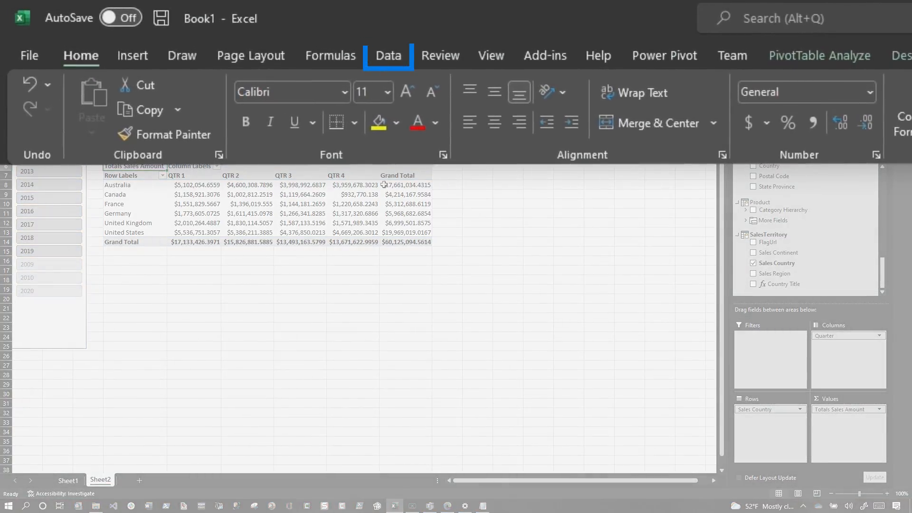
# Step: Insert a PivotChart from the existing Adventure Works Sales connection, then select the Year slicer
pyautogui.click(383, 56)
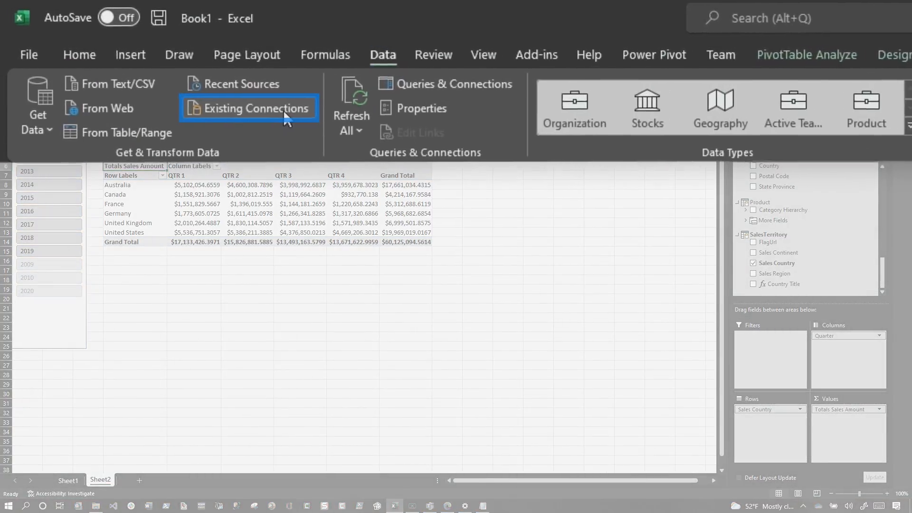
pyautogui.click(256, 108)
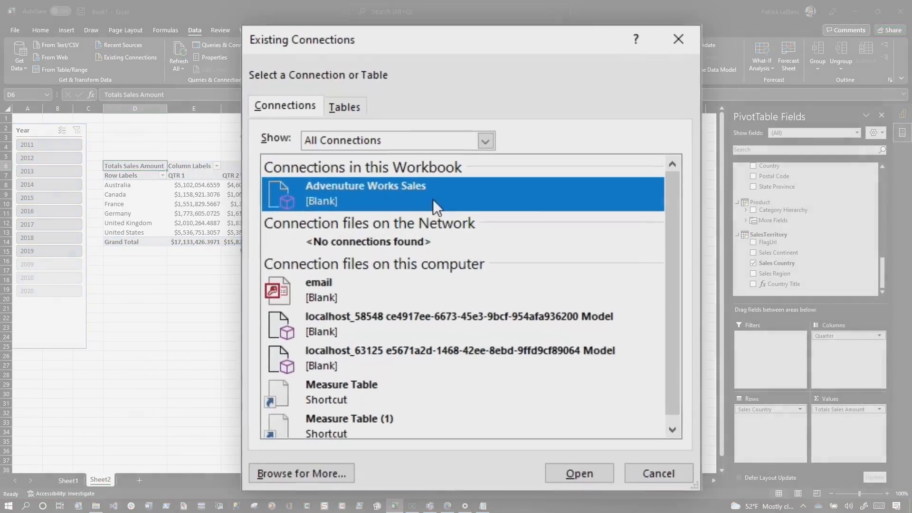
pyautogui.click(578, 473)
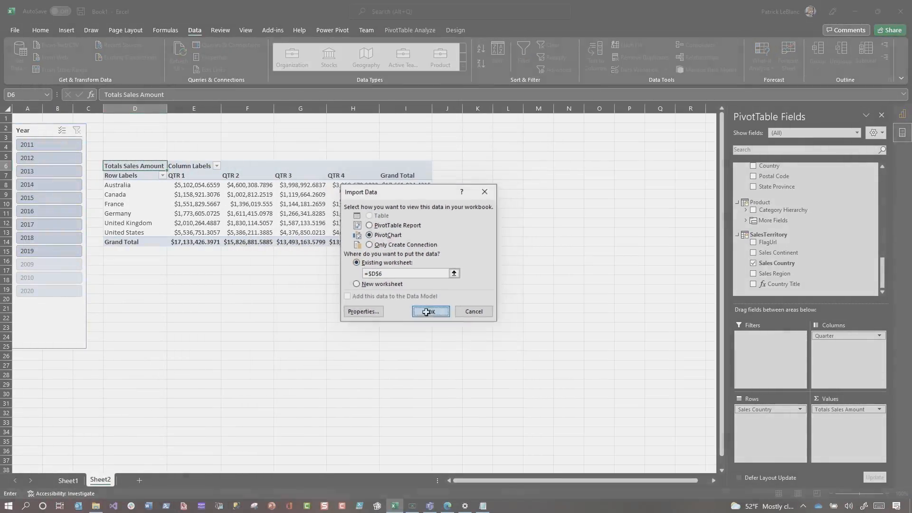
pyautogui.click(430, 311)
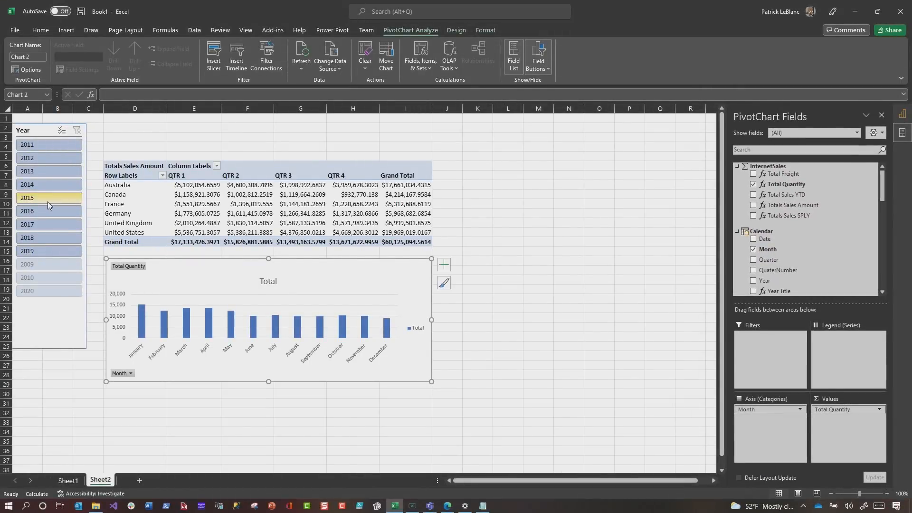
pyautogui.click(26, 224)
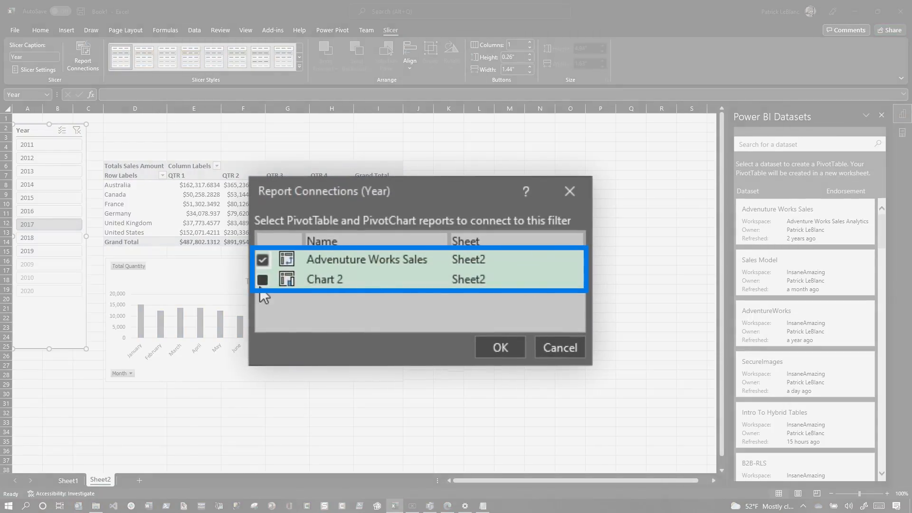
# Step: Link Chart 2 to the Year slicer in Report Connections
pyautogui.click(499, 347)
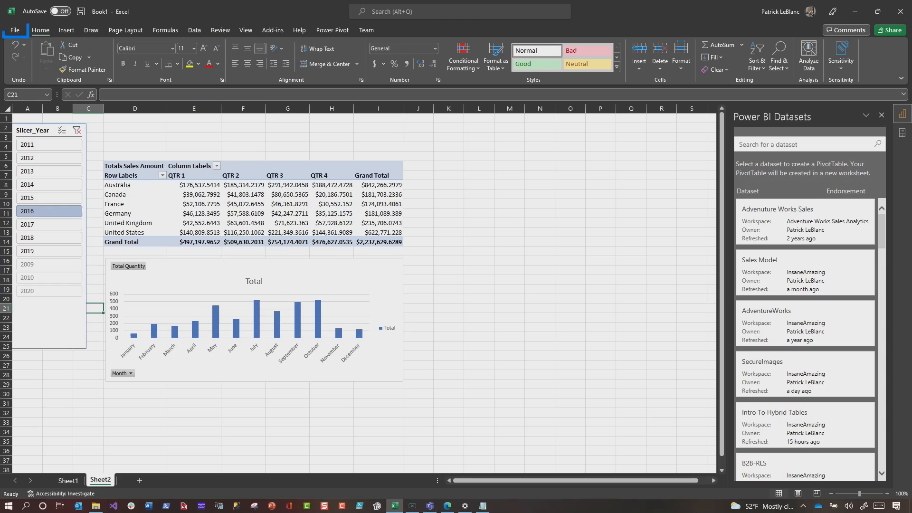
# Step: Save the workbook as 'AW Sales in Desktop' in the Surveys site's Shared Documents library
pyautogui.click(13, 29)
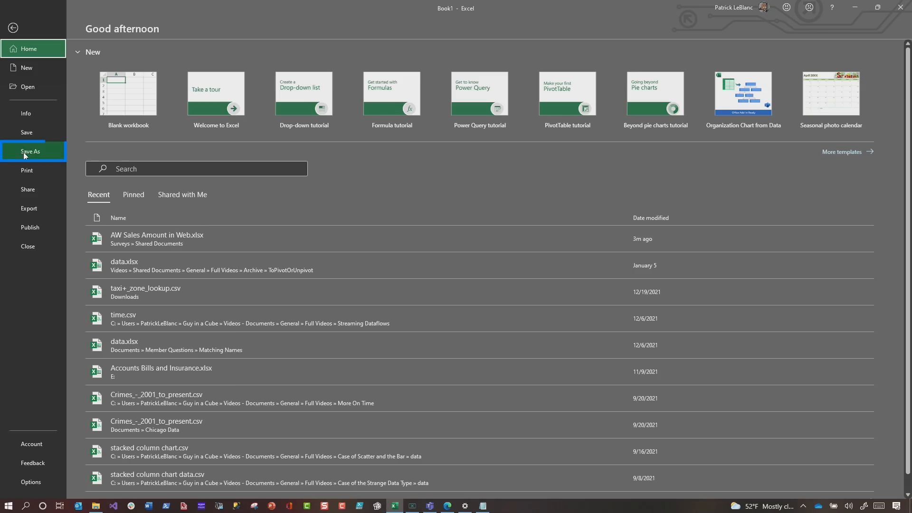
pyautogui.click(31, 153)
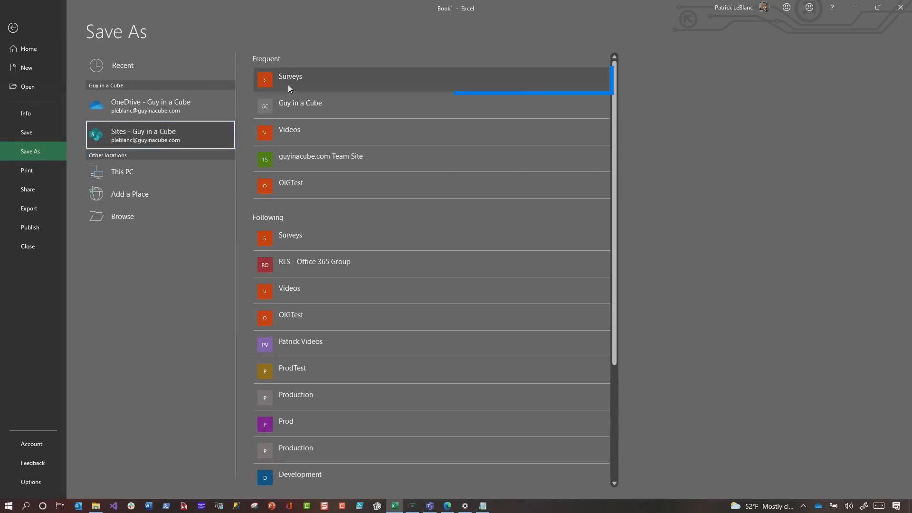
pyautogui.click(290, 80)
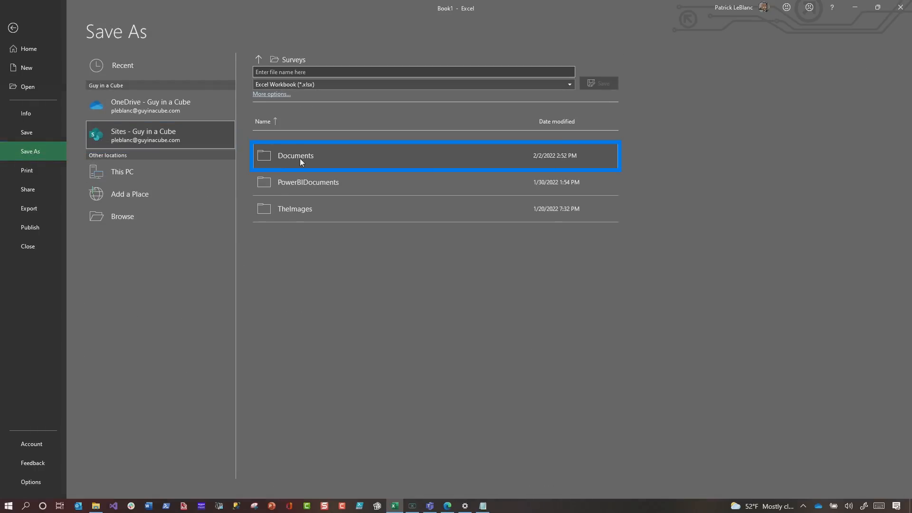
pyautogui.doubleClick(295, 155)
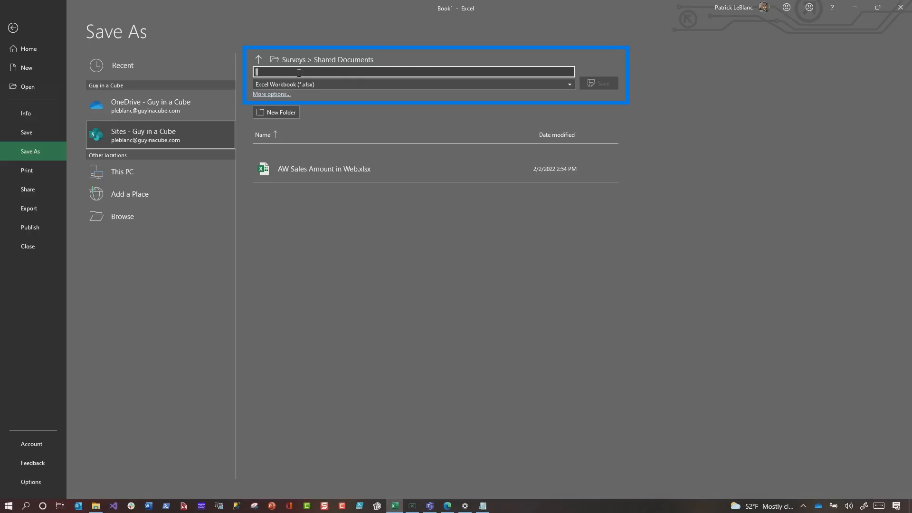
pyautogui.write('AW Sales ir')
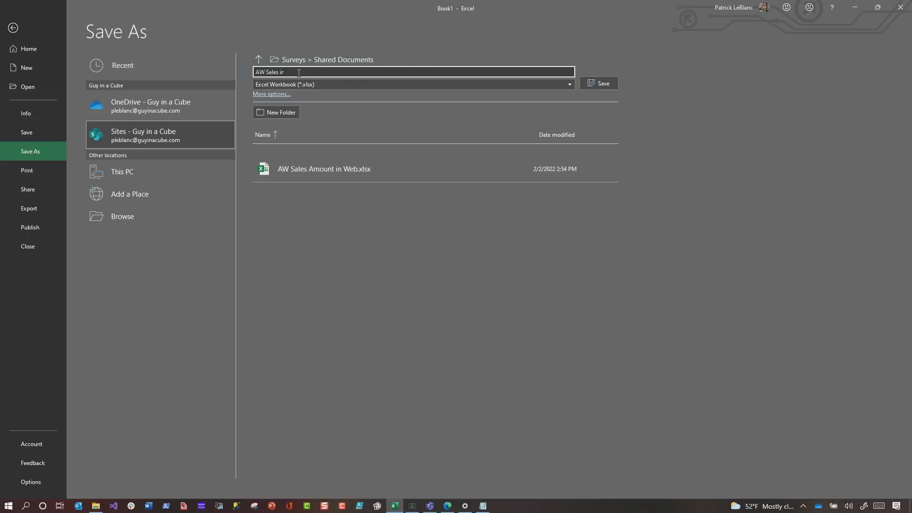
pyautogui.click(598, 83)
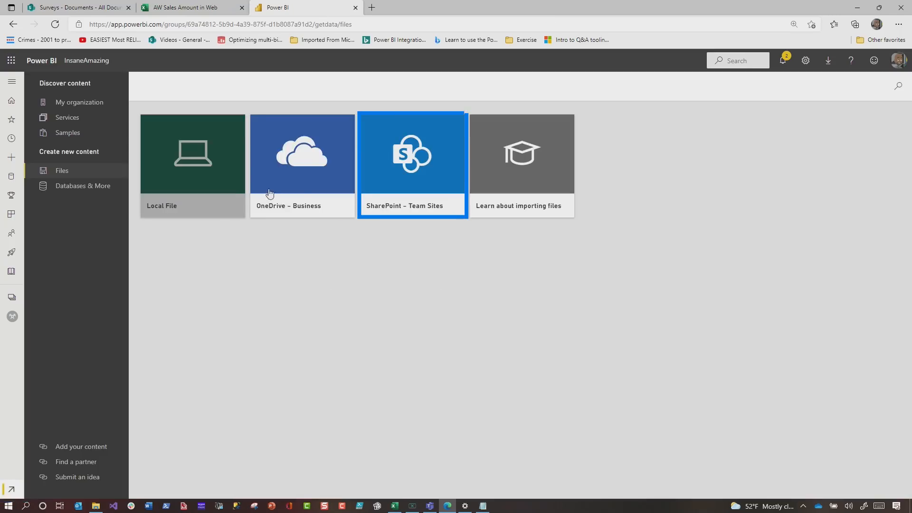
# Step: Connect Power BI to the Surveys SharePoint site and select AW Sales in Desktop.xlsx
pyautogui.click(412, 153)
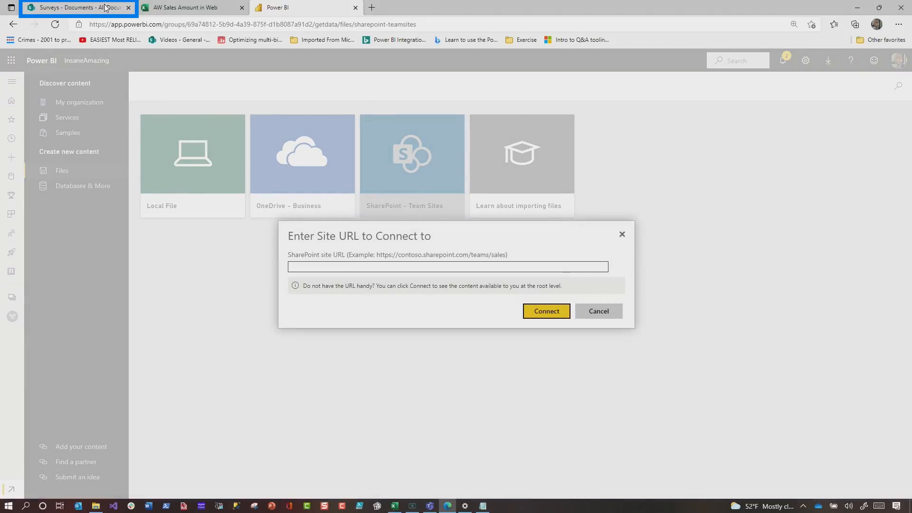
pyautogui.click(78, 8)
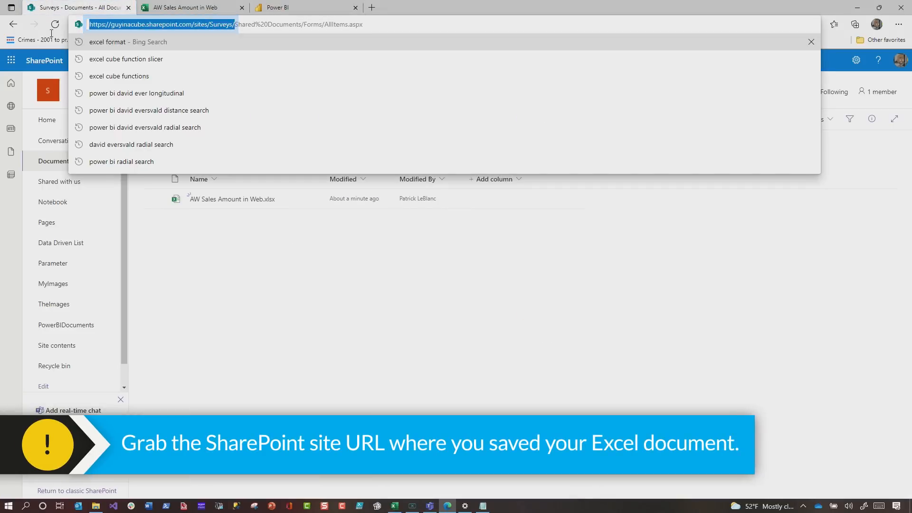
pyautogui.click(304, 8)
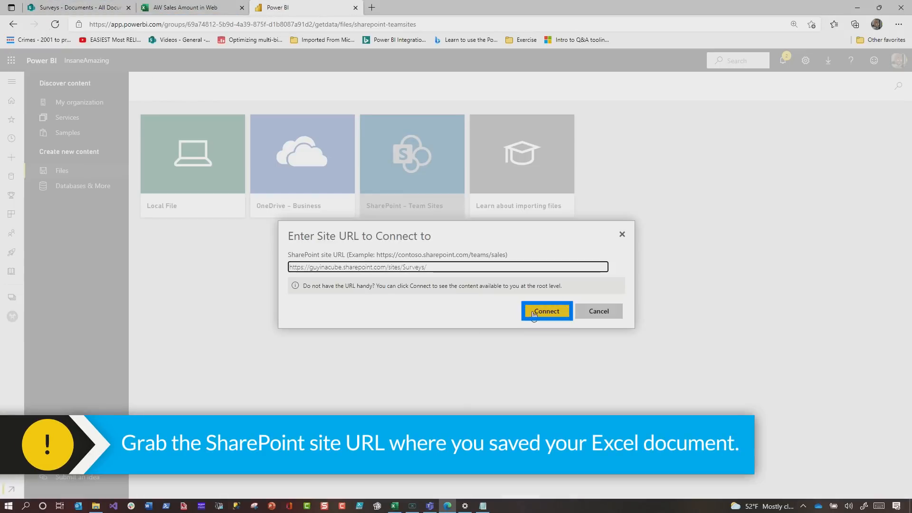
pyautogui.click(546, 310)
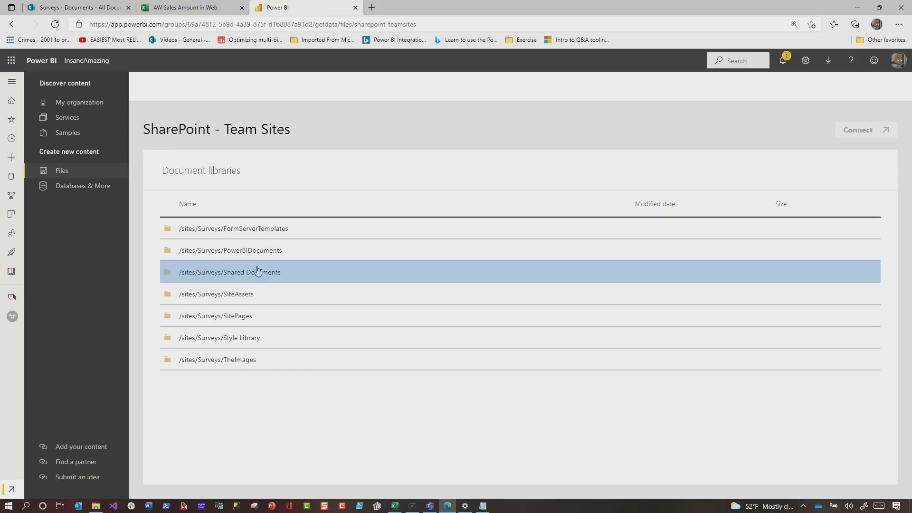
pyautogui.click(228, 272)
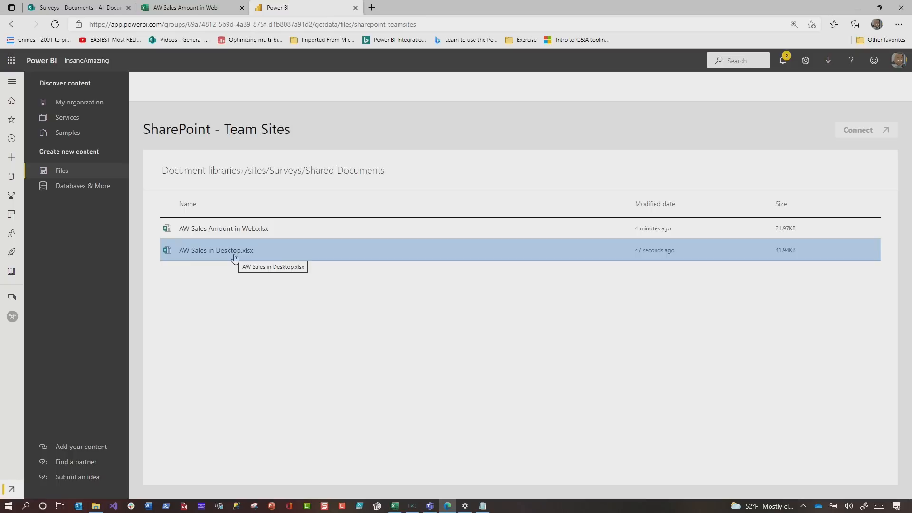
pyautogui.click(216, 250)
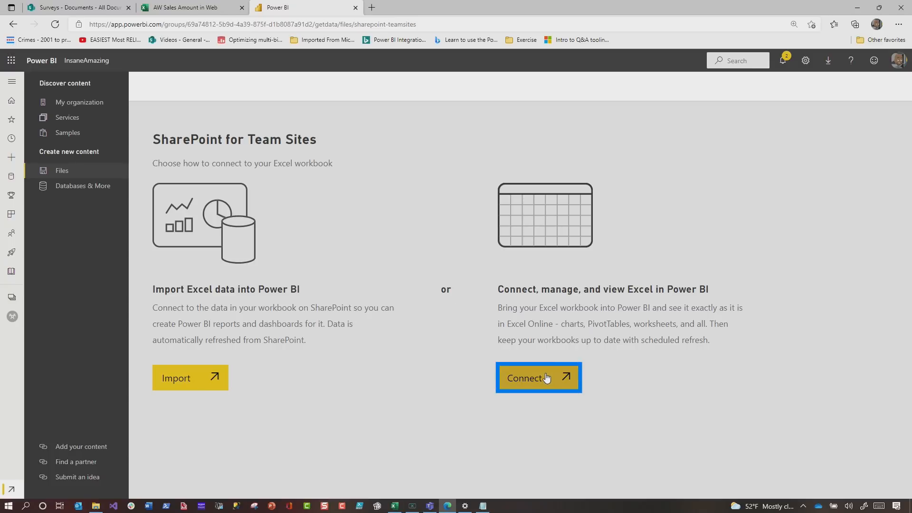
# Step: Connect the workbook, filter the workspace to workbooks, and open AW Sales in Desktop
pyautogui.click(534, 378)
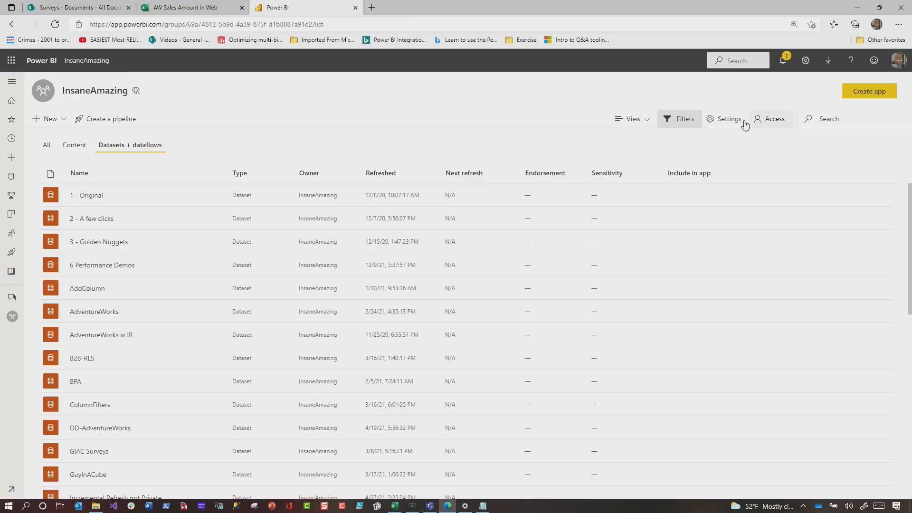
pyautogui.click(679, 119)
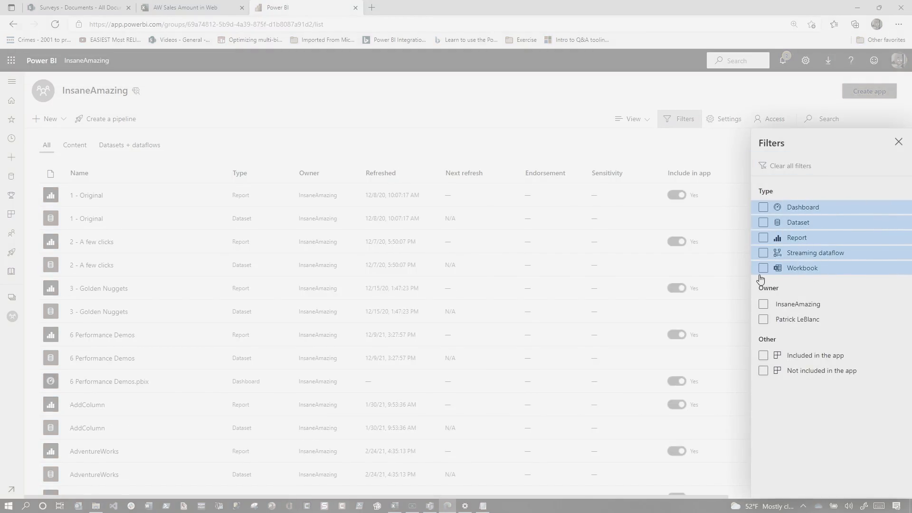
pyautogui.click(763, 267)
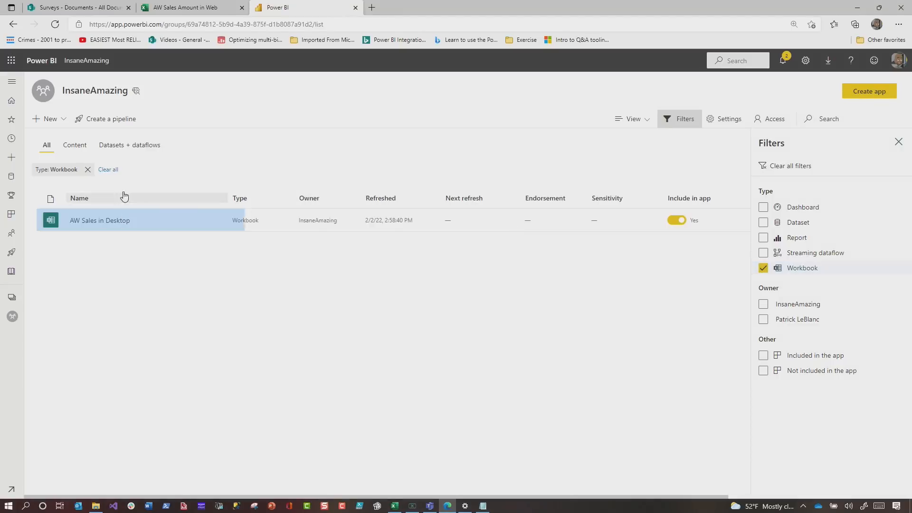
pyautogui.click(99, 220)
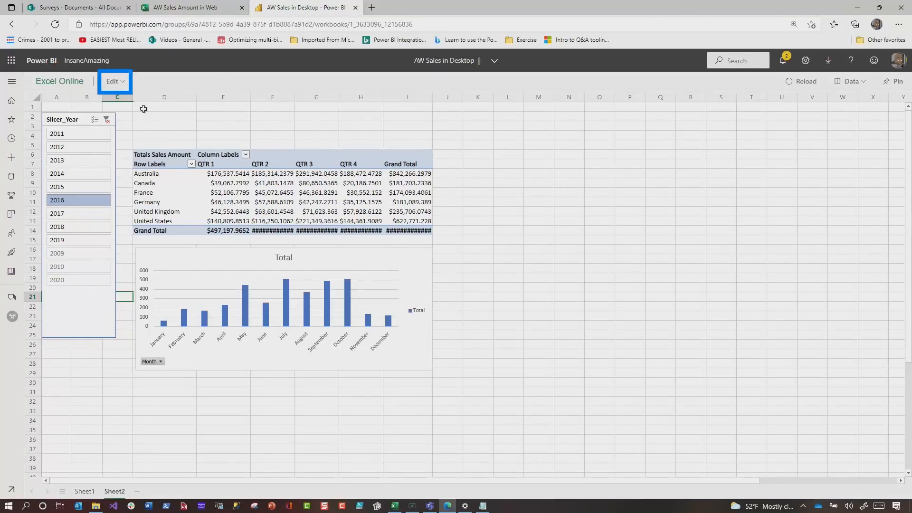
pyautogui.click(114, 80)
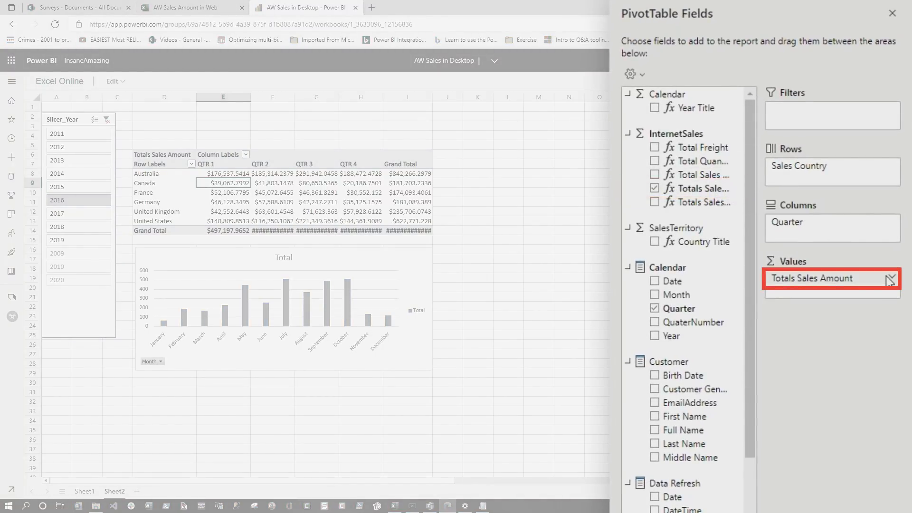
pyautogui.click(889, 277)
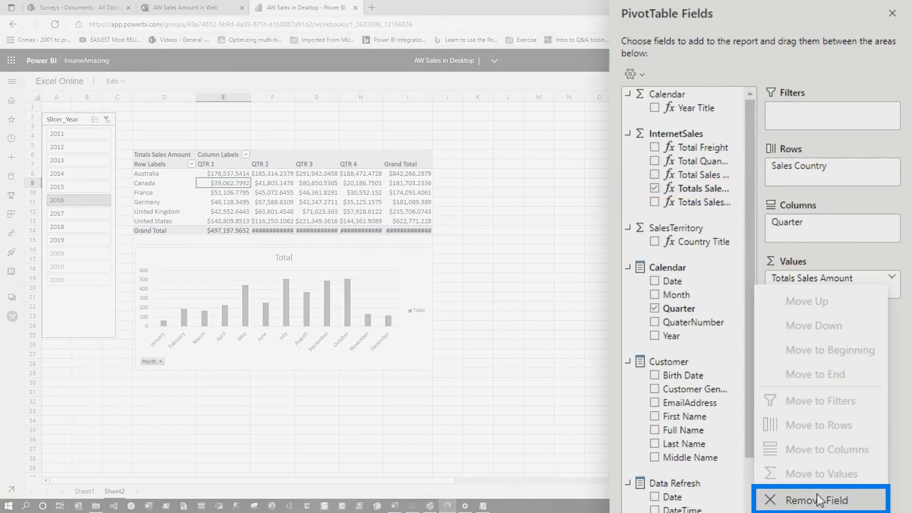
pyautogui.click(821, 499)
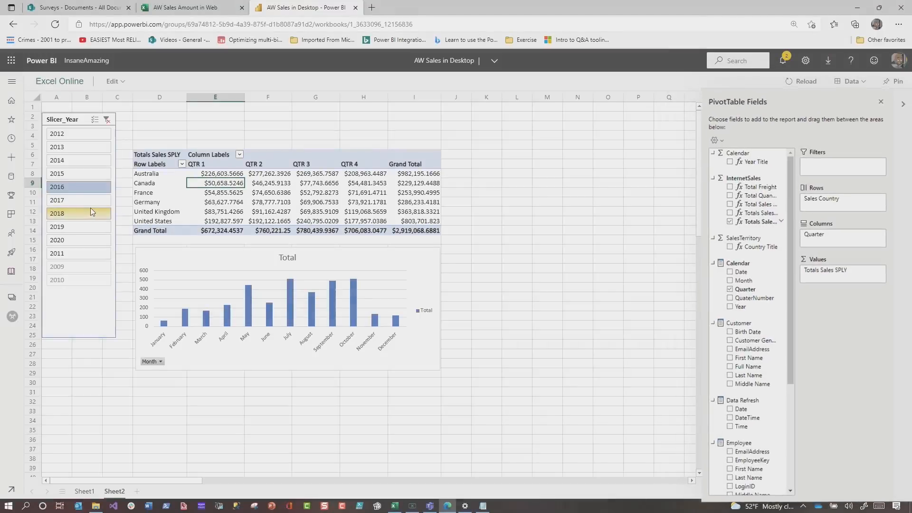
pyautogui.click(57, 212)
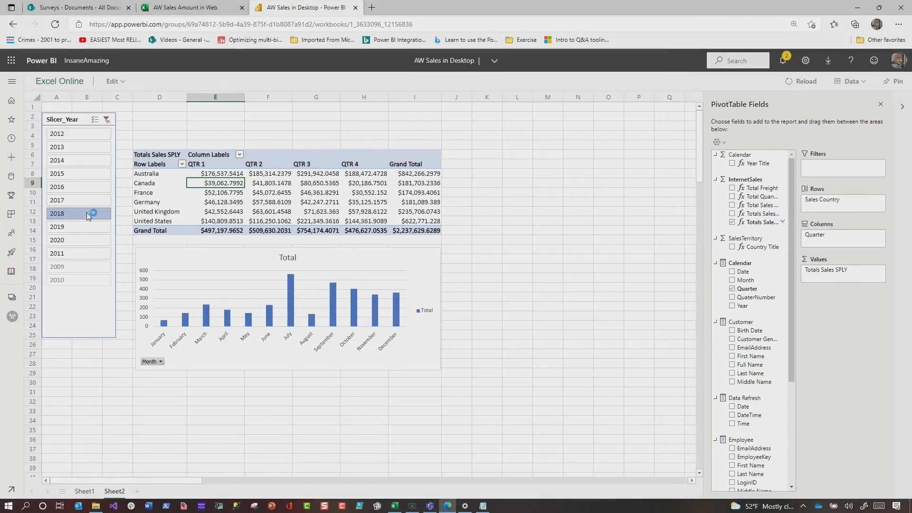
pyautogui.click(57, 200)
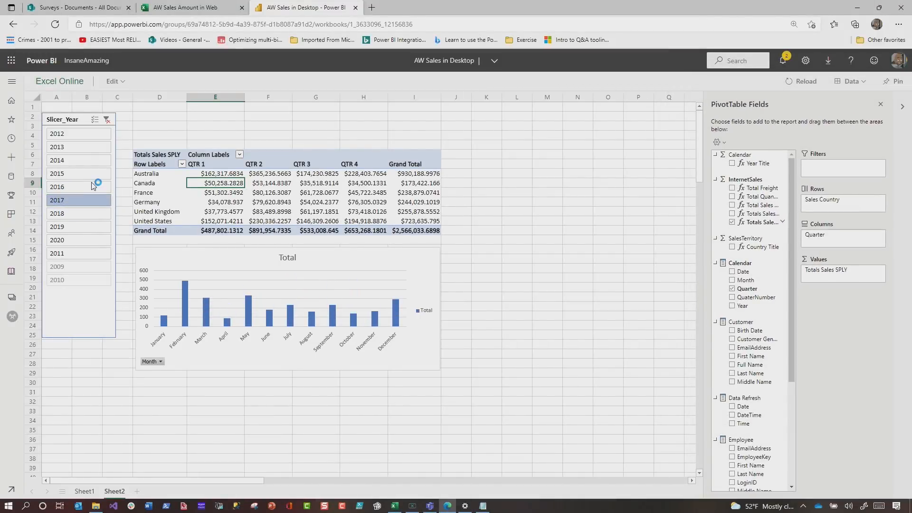
pyautogui.click(78, 186)
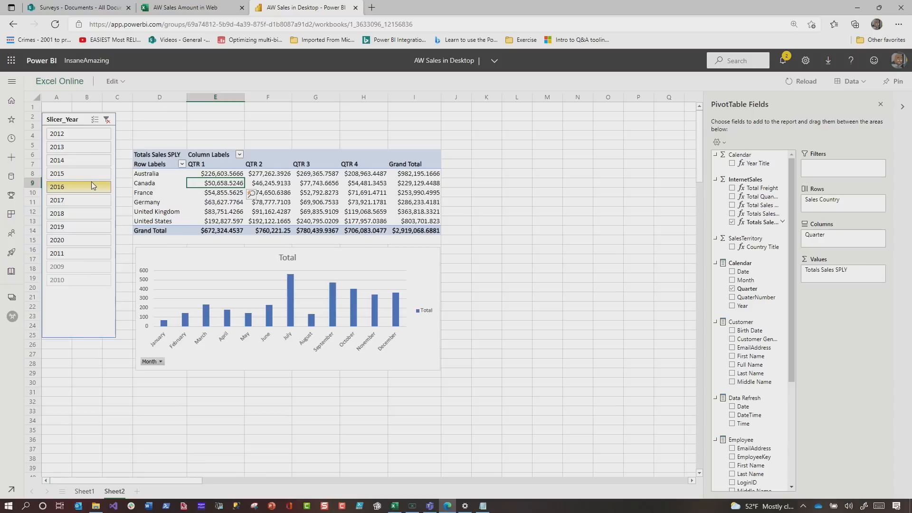
pyautogui.click(57, 186)
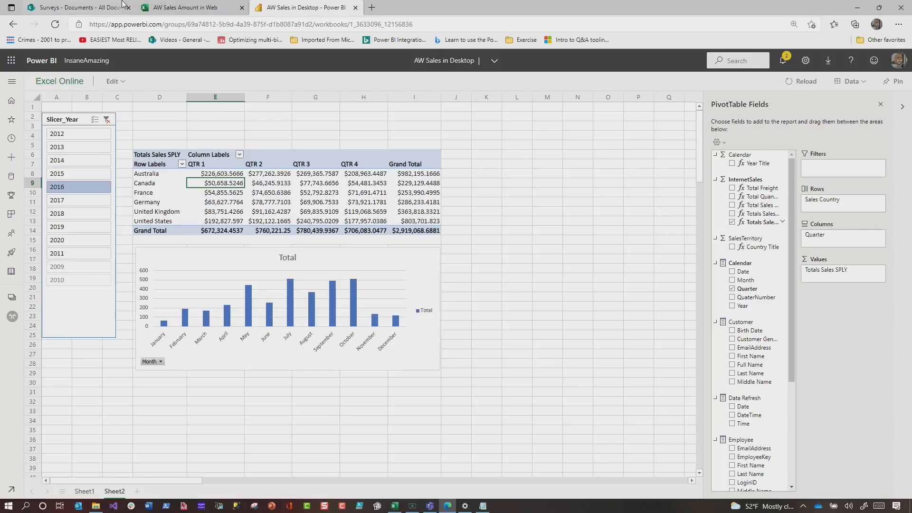
# Step: Add a 'Total Sales Amount' header in E2 and CUBEVALUE of Totals Sales Amount in E3
pyautogui.click(414, 230)
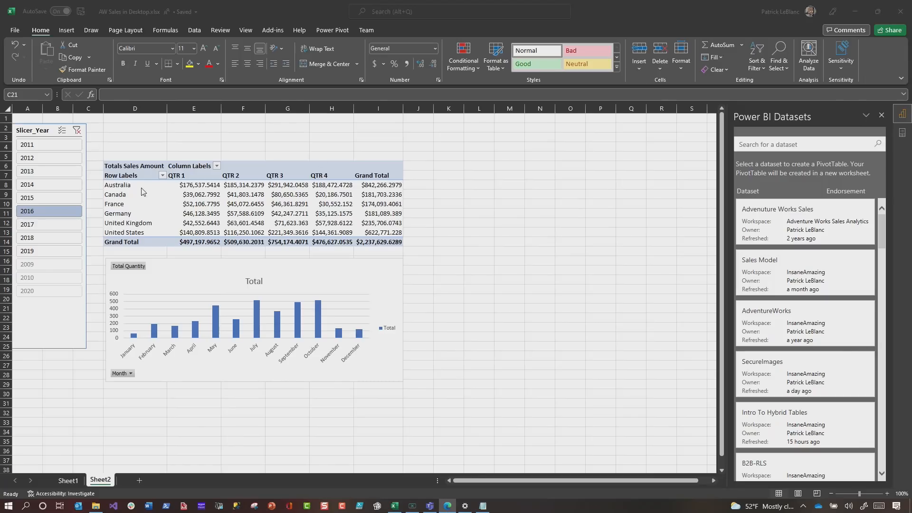
pyautogui.write('Total Sales Amount')
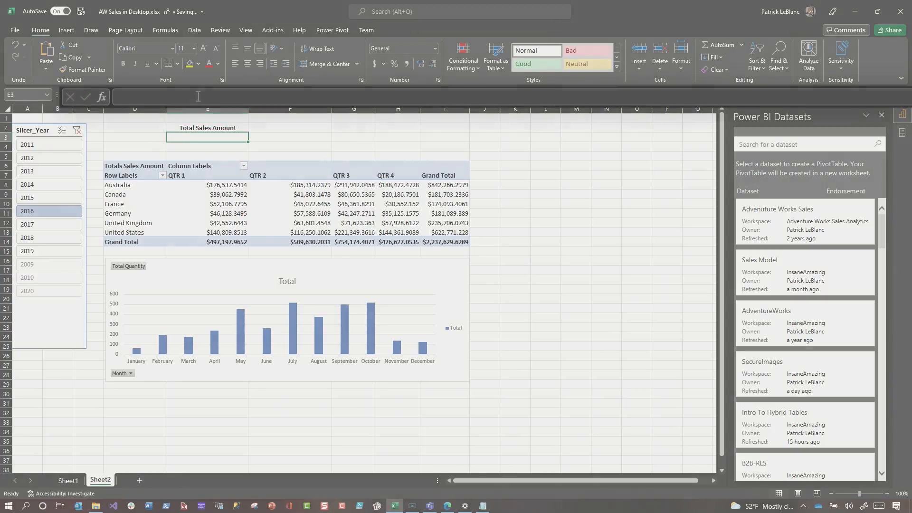
pyautogui.write('=cub')
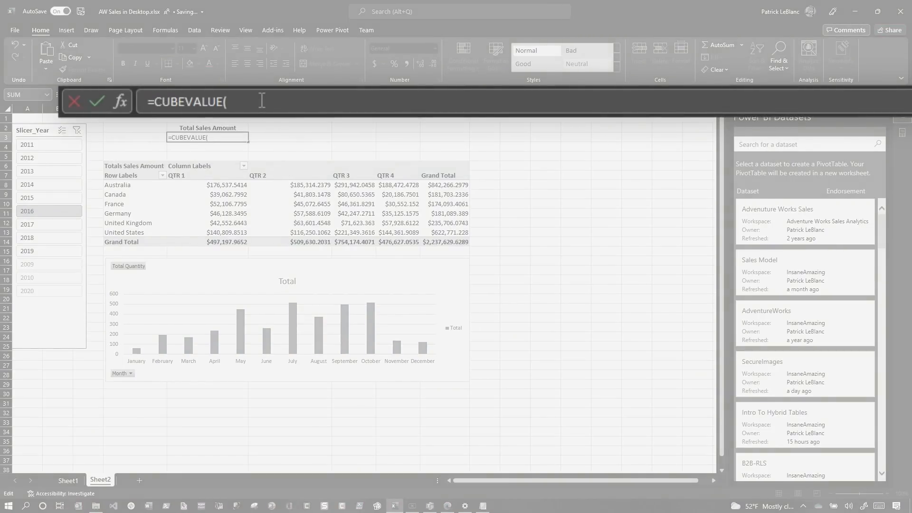
pyautogui.write('"a')
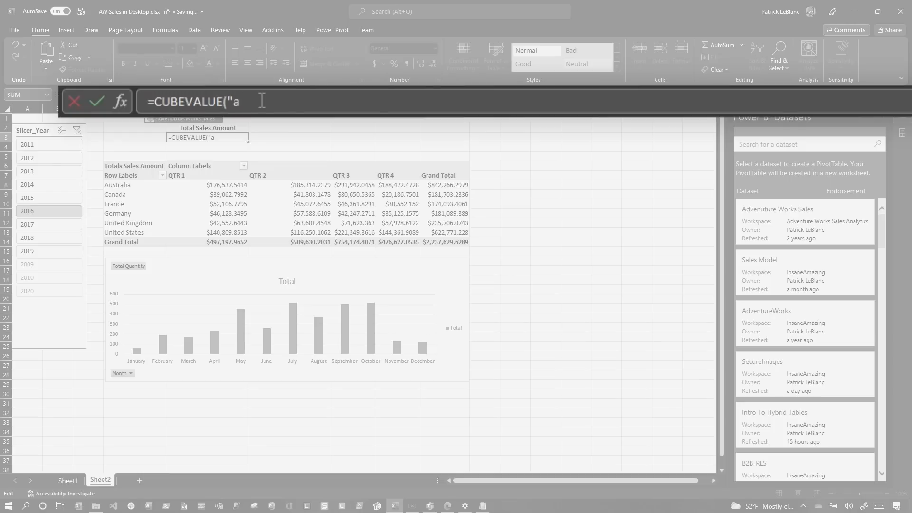
pyautogui.write('dventure Works Sales", "[m')
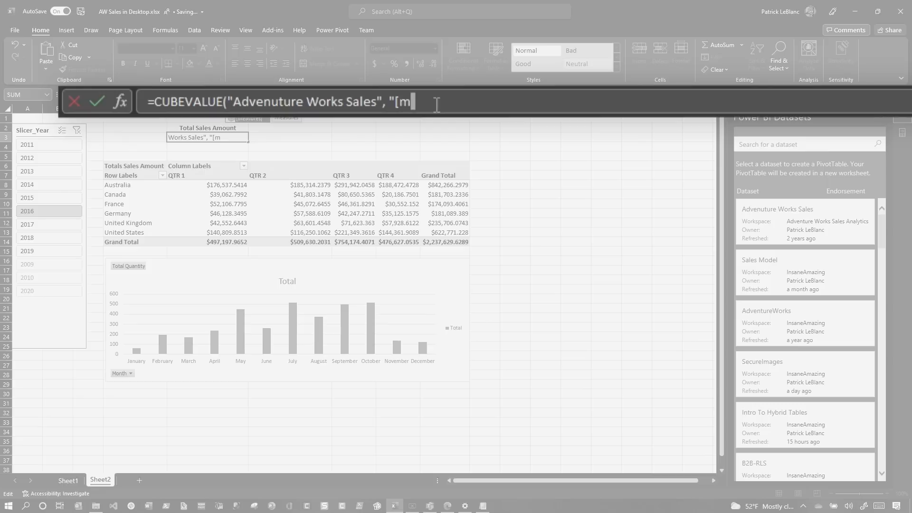
pyautogui.write('[Measures].[to')
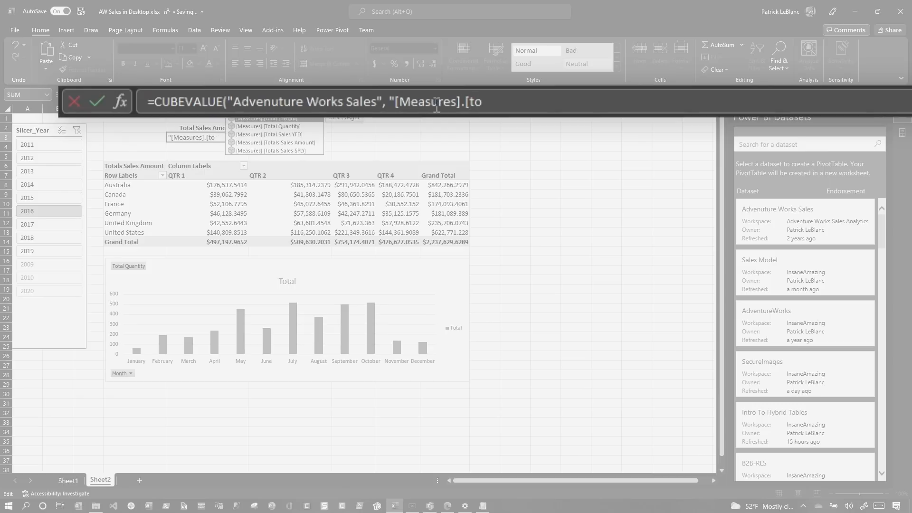
pyautogui.doubleClick(275, 143)
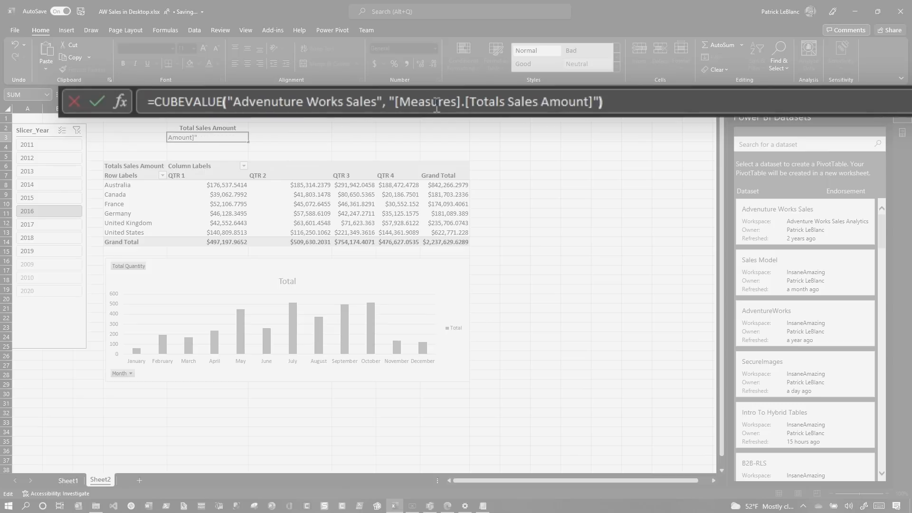
pyautogui.press('Enter')
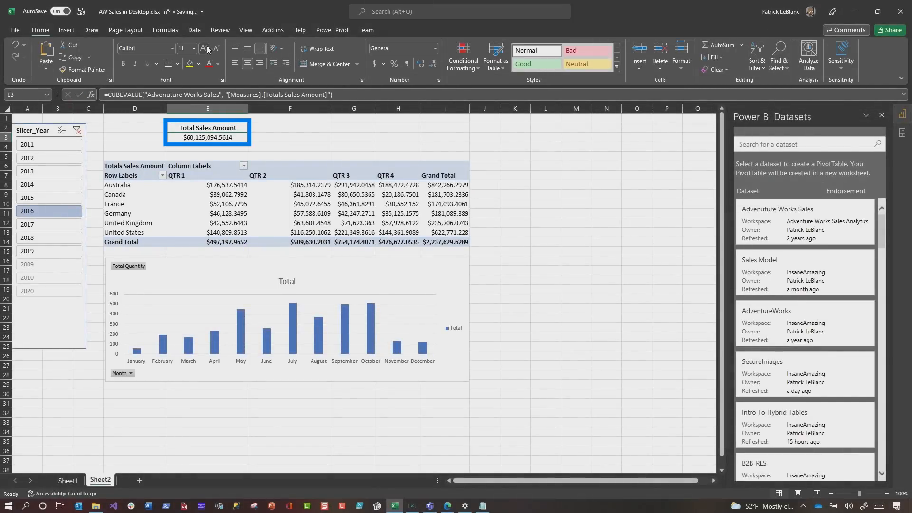
pyautogui.click(354, 203)
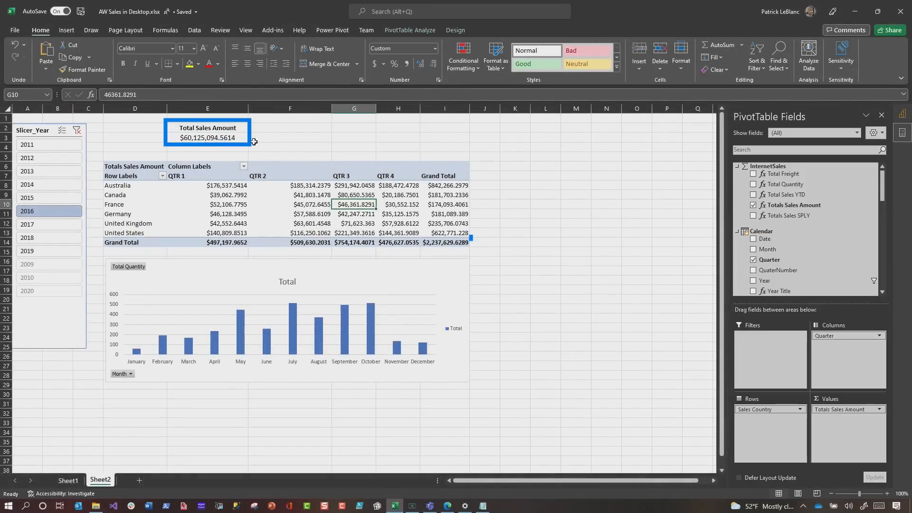
# Step: Filter the year slicer to 2018 and add Slicer_Year as E3's third CUBEVALUE argument
pyautogui.click(444, 241)
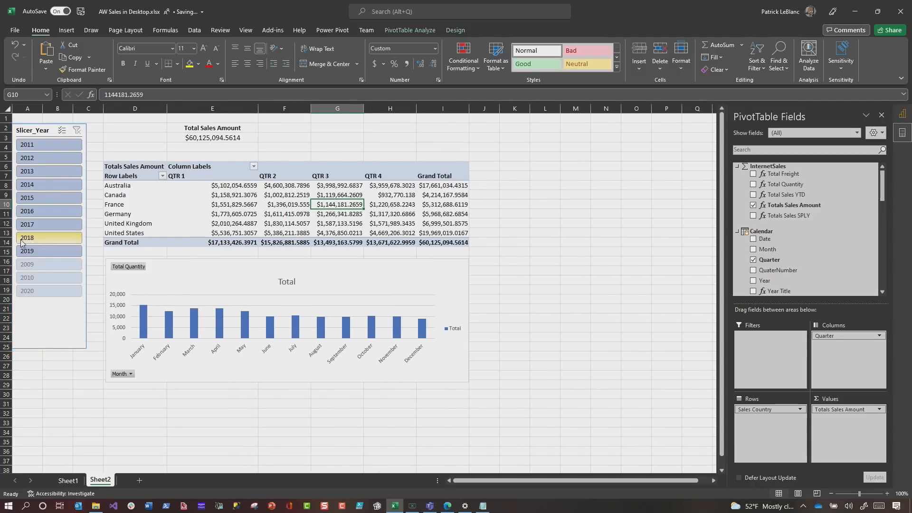
pyautogui.click(48, 238)
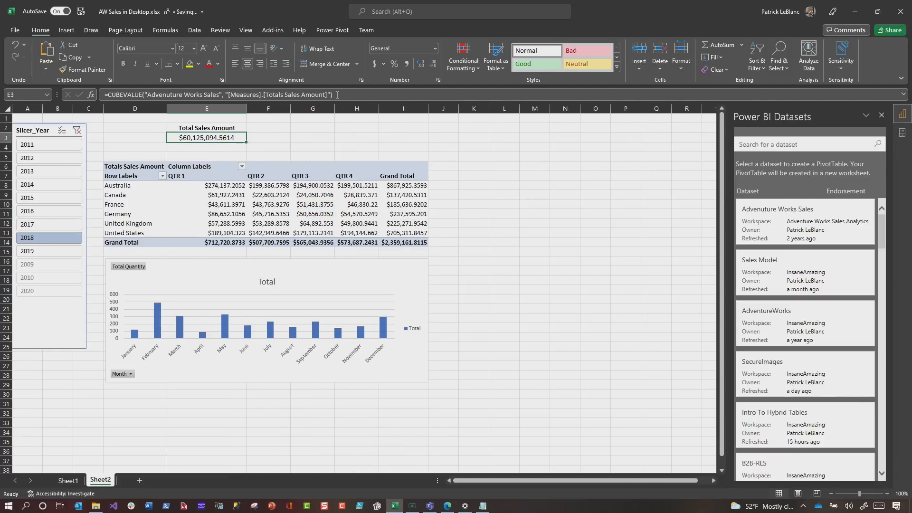
pyautogui.doubleClick(206, 138)
pyautogui.write(', ')
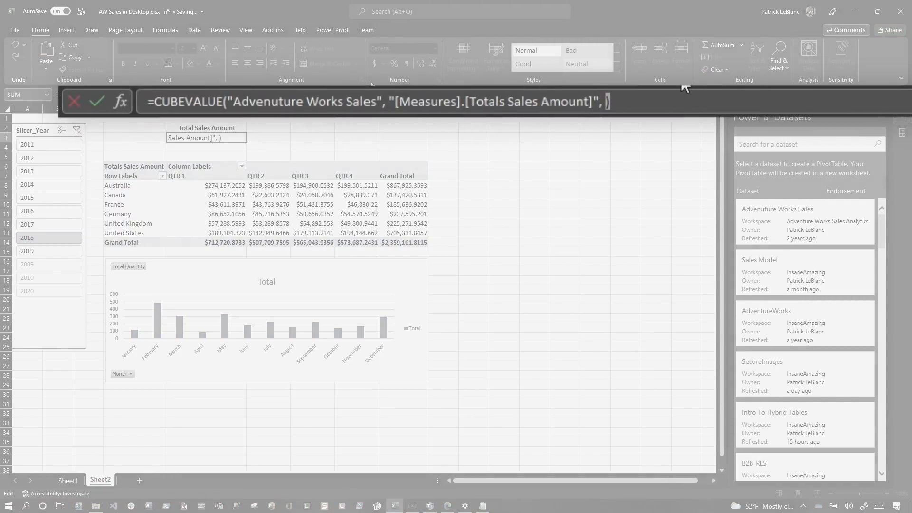
pyautogui.write('"S')
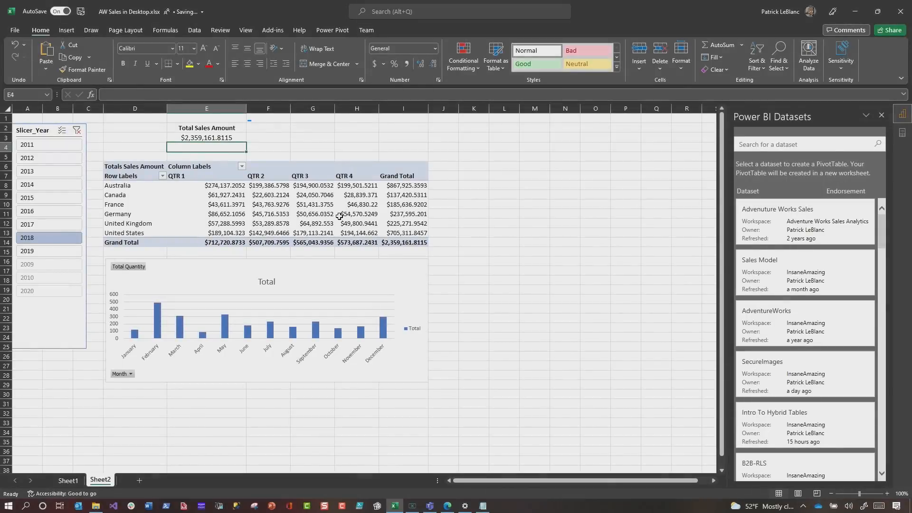
pyautogui.click(26, 225)
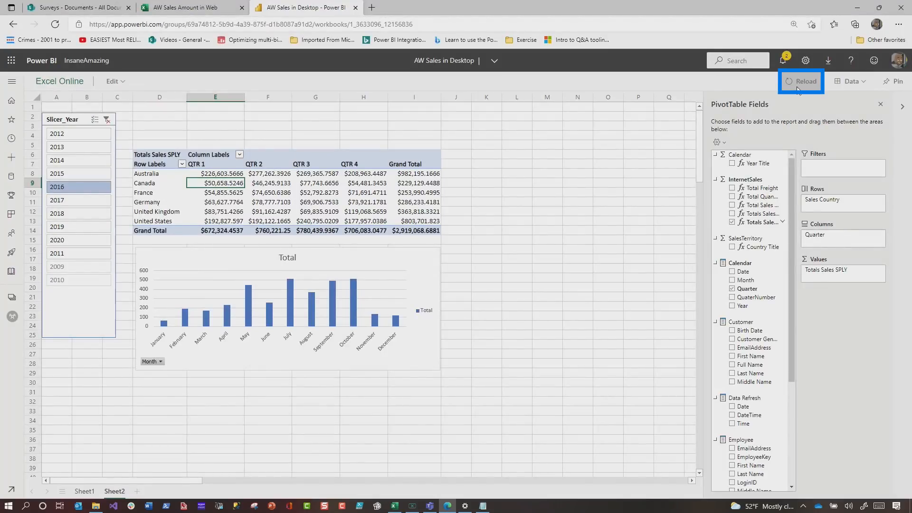
# Step: Reload the hosted workbook and wrap E3's CUBEVALUE in TEXT with "$#,###.##" format
pyautogui.click(801, 81)
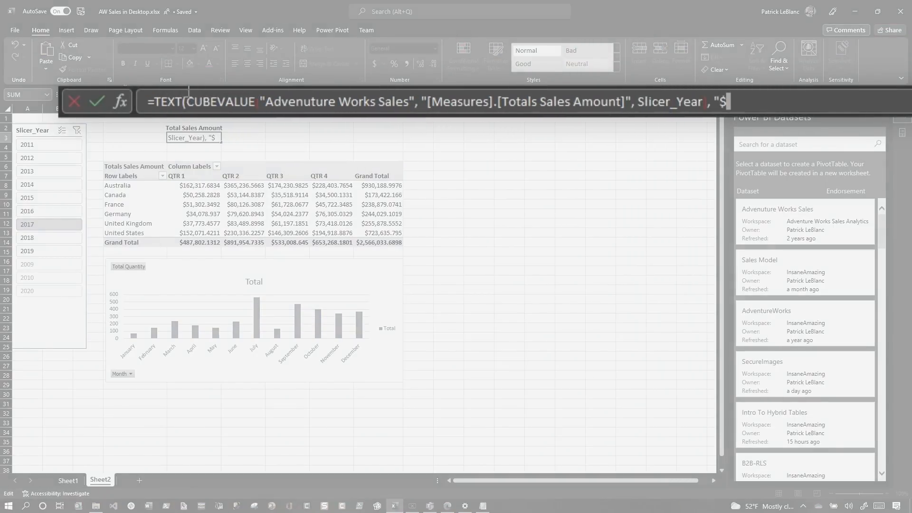
pyautogui.write('#,###.##)')
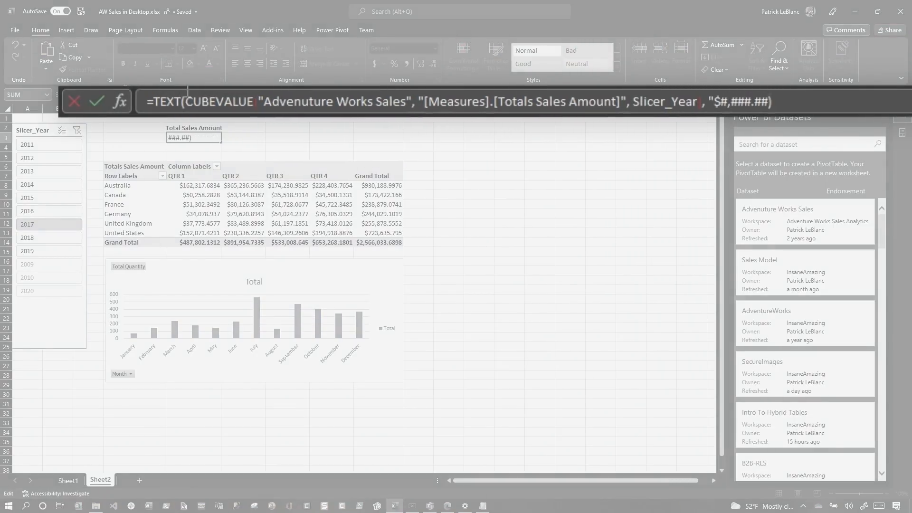